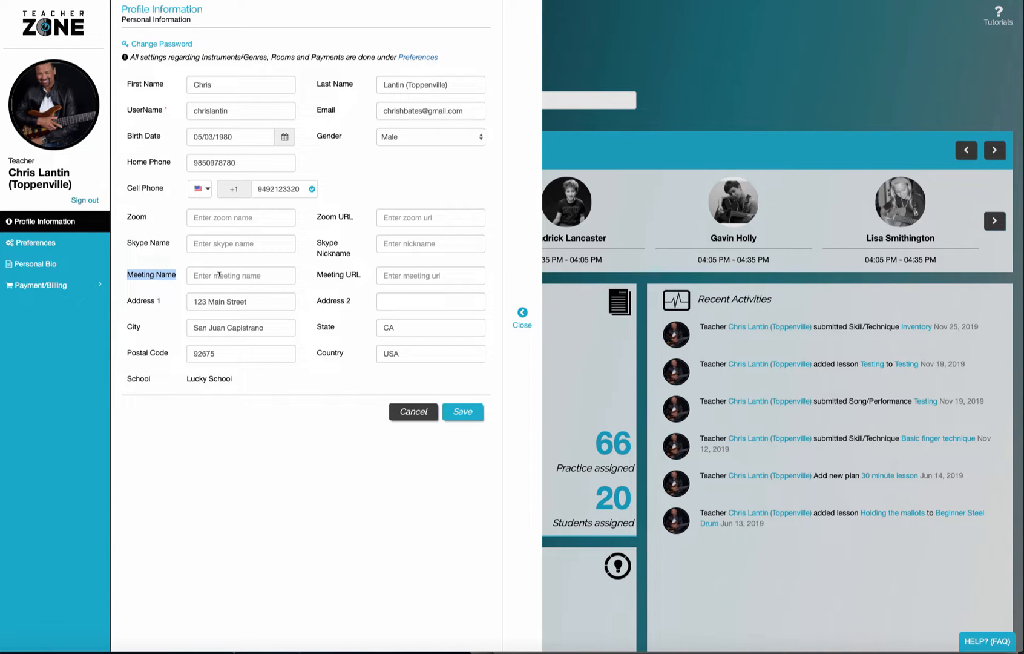
pyautogui.moveTo(210, 236)
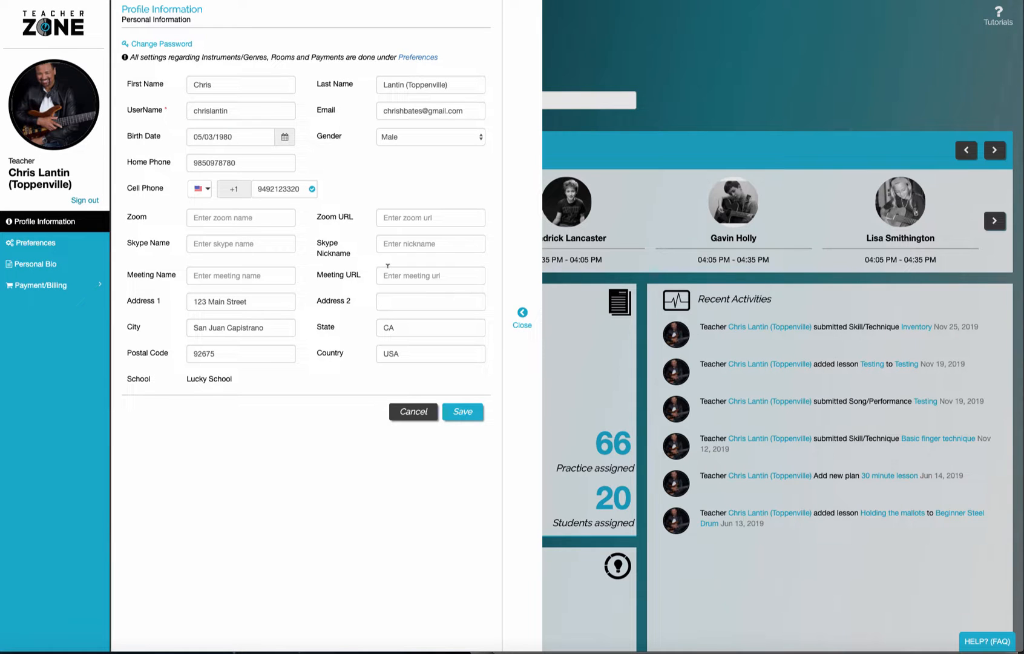
# - Set the Skype nickname to 'live:teacherzone411' and the Skype name to 'Chris'
pyautogui.click(431, 243)
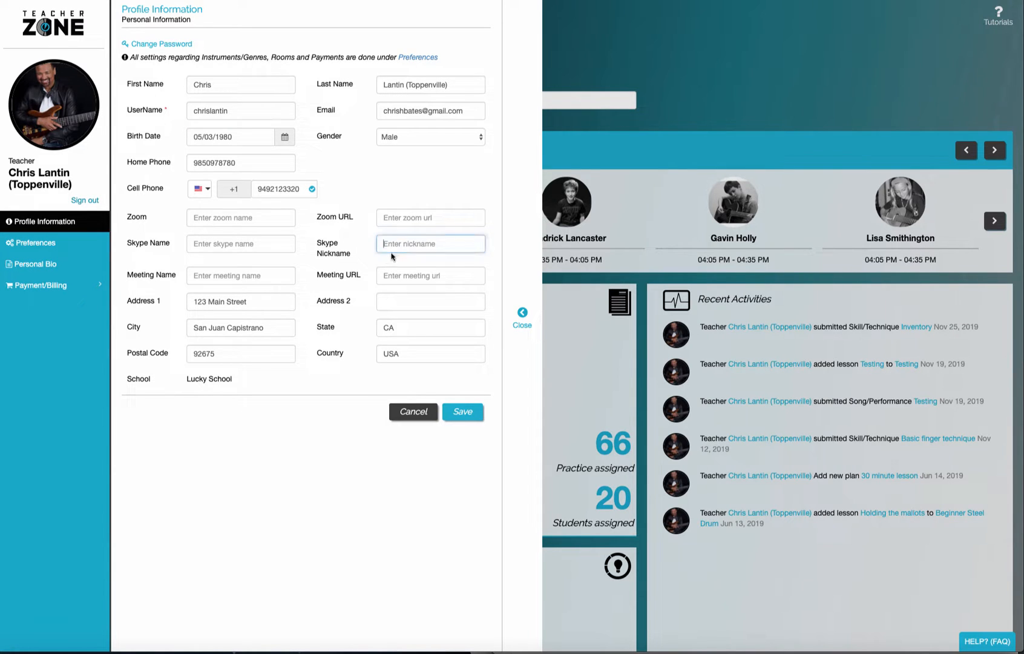
pyautogui.write('live:teacherzone411')
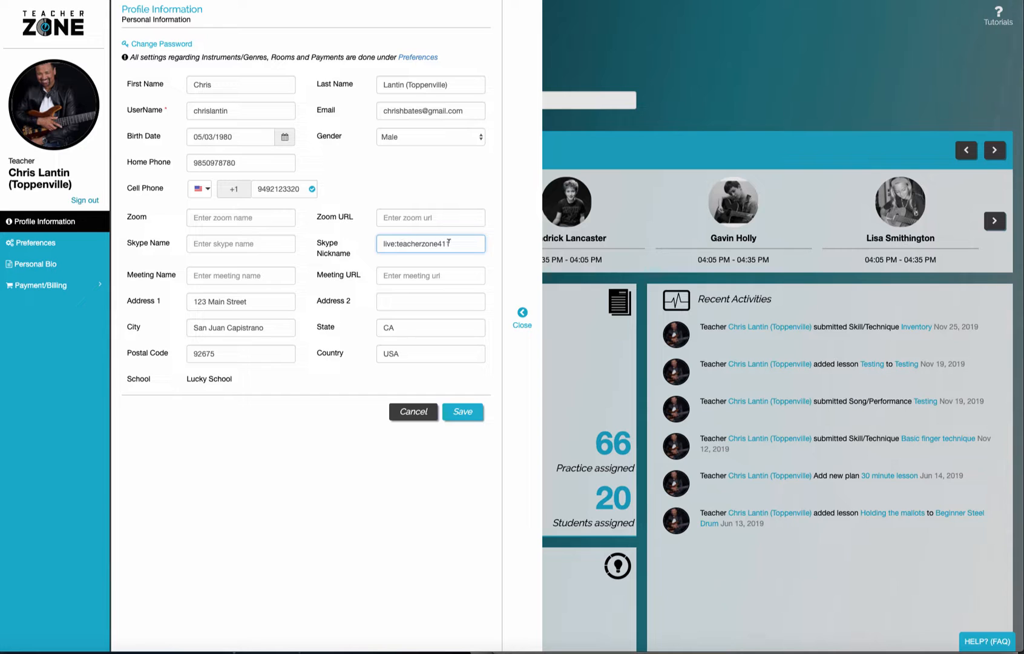
pyautogui.click(241, 244)
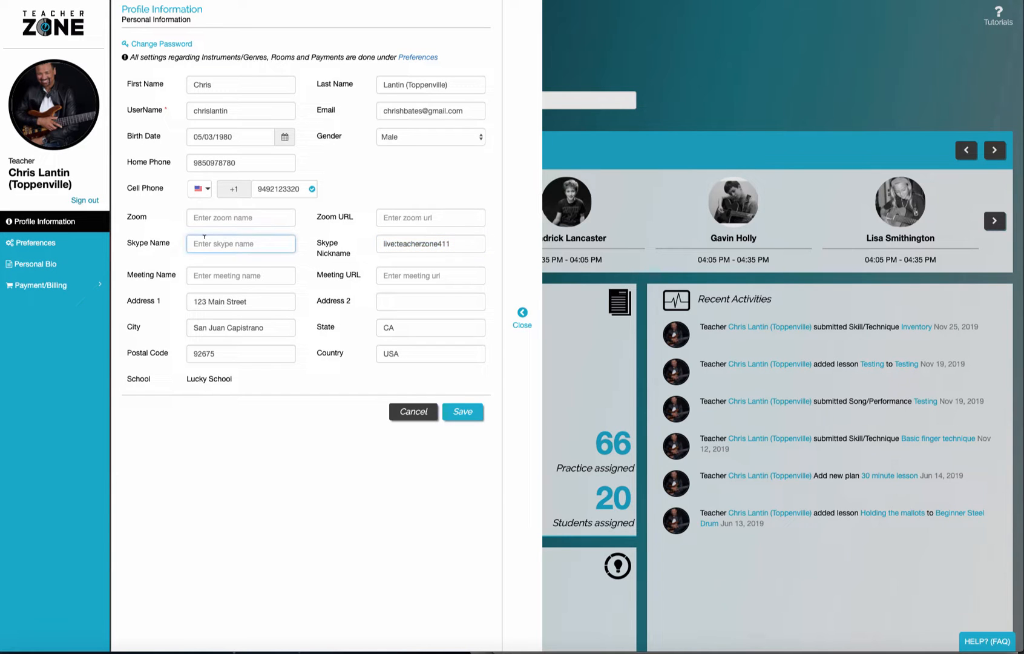
pyautogui.write('Chris')
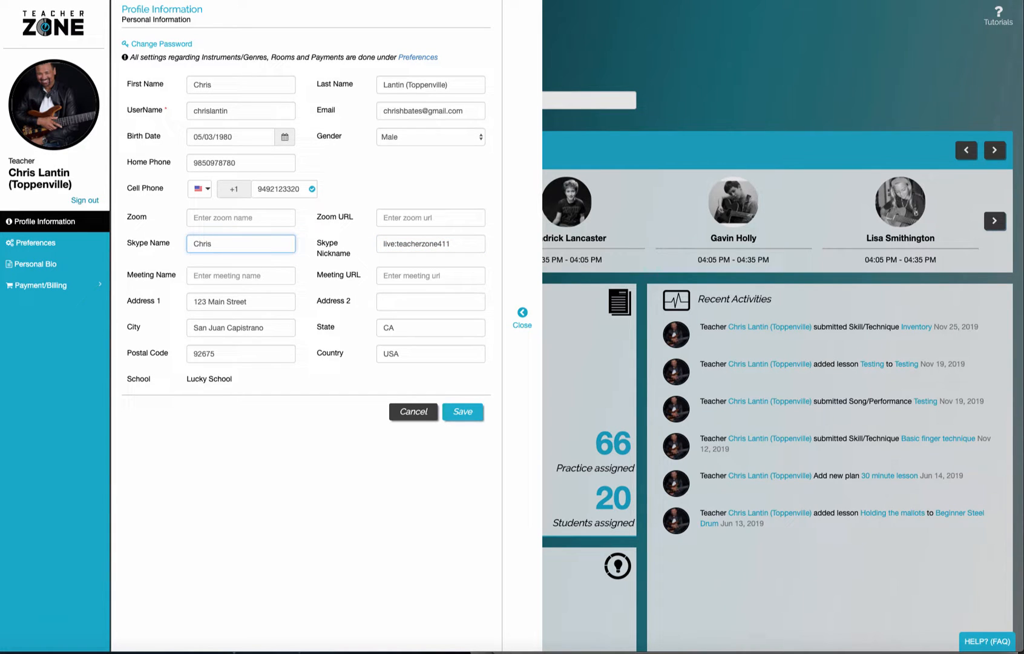
pyautogui.click(240, 218)
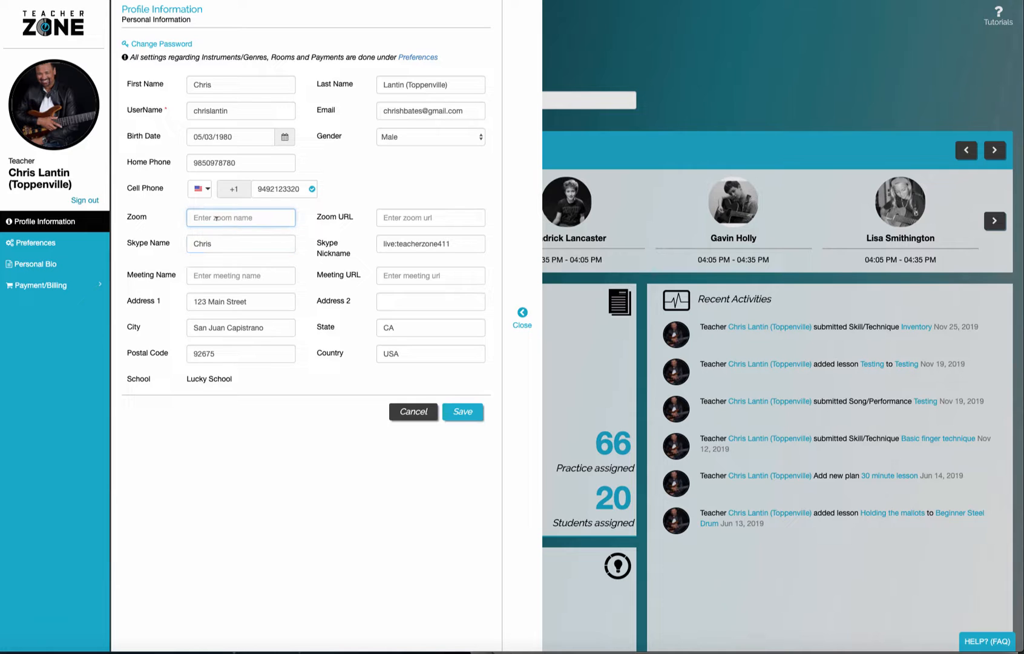
pyautogui.write('Chris')
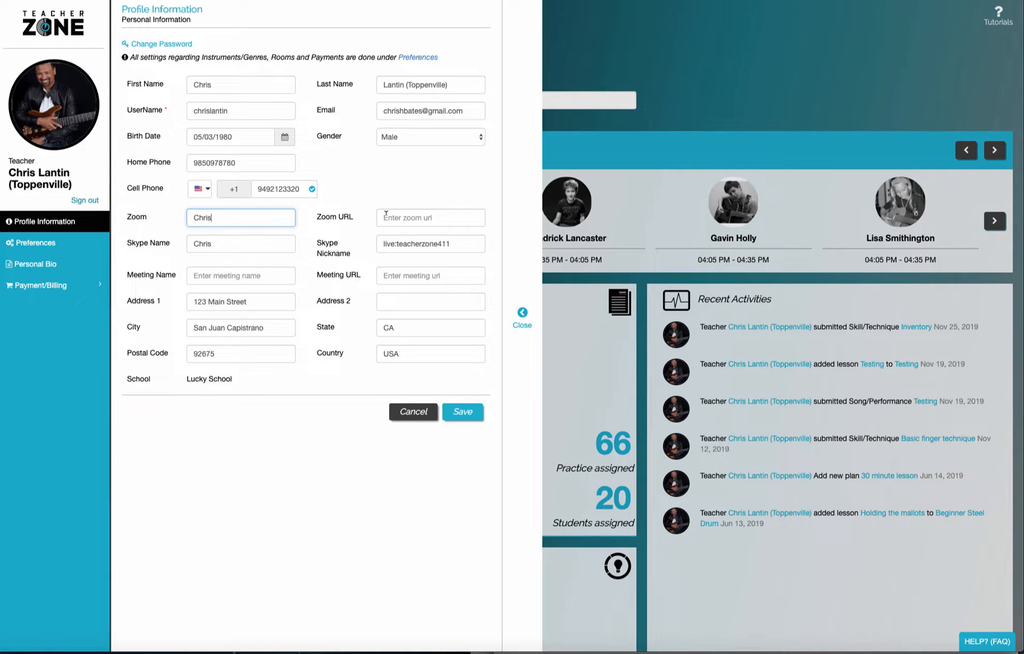
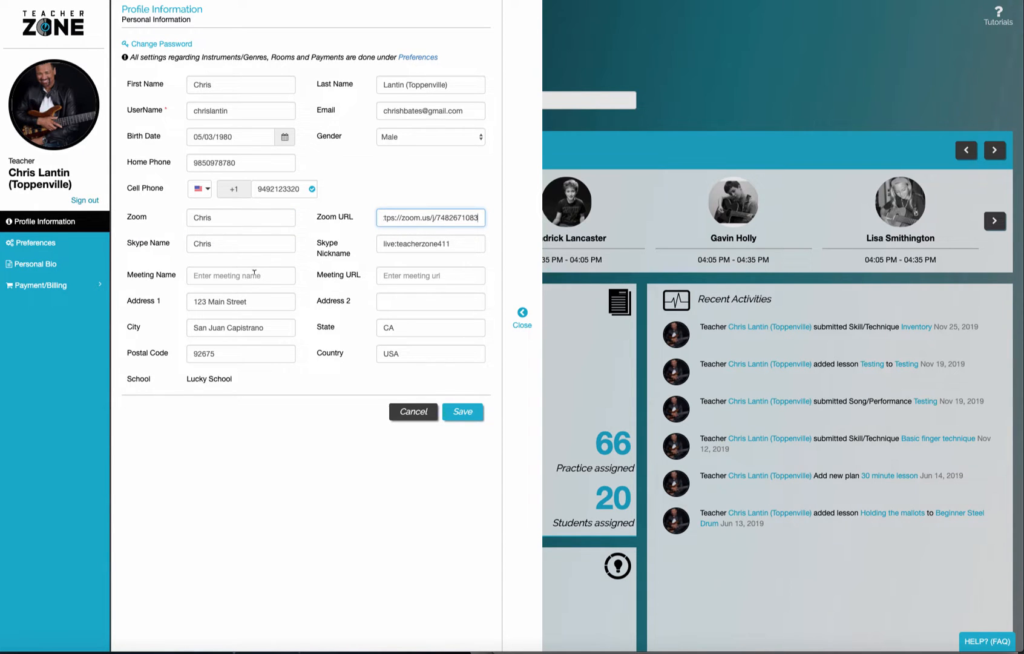
pyautogui.write('Got')
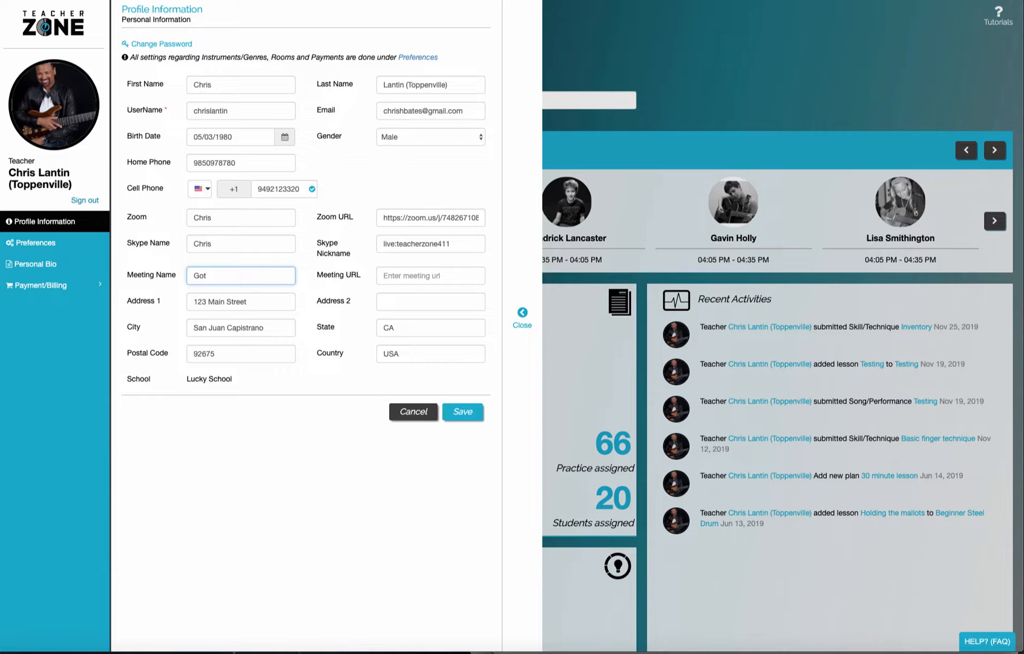
pyautogui.write('meeeting')
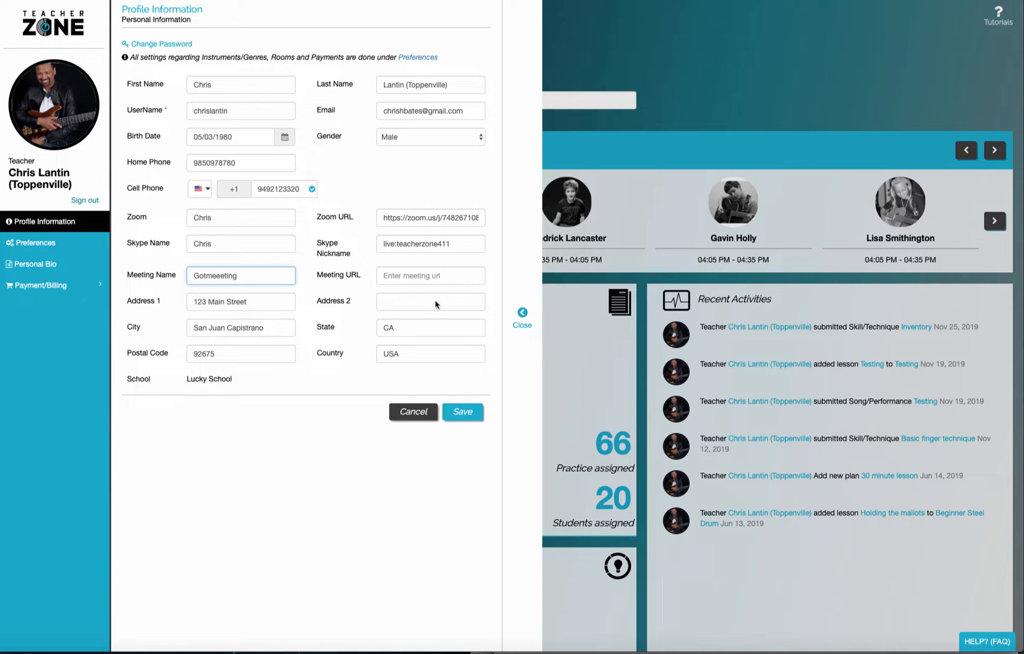
pyautogui.click(430, 275)
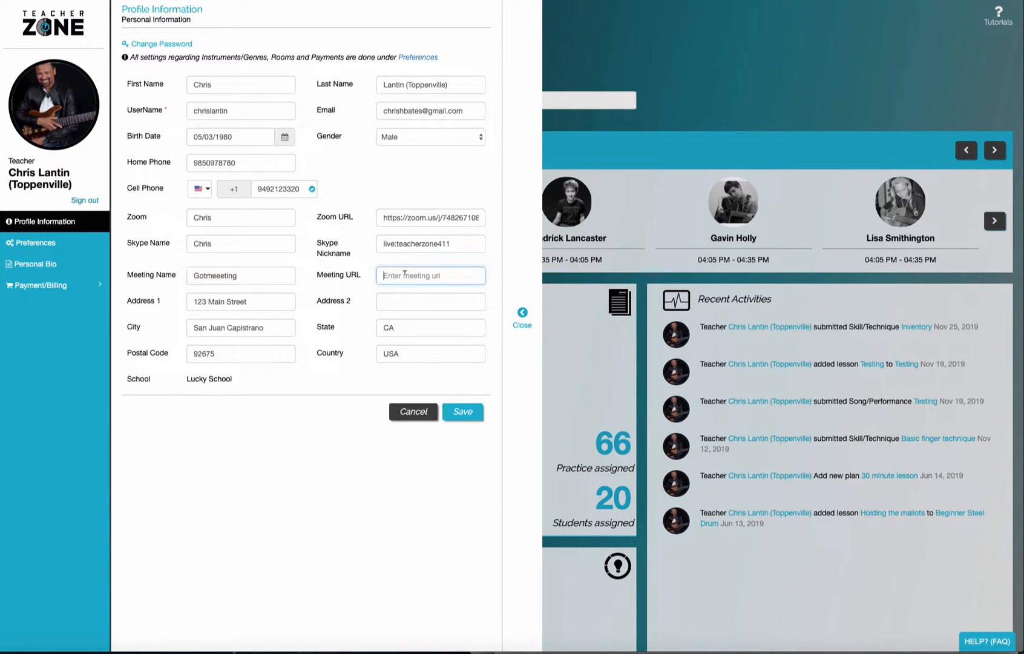
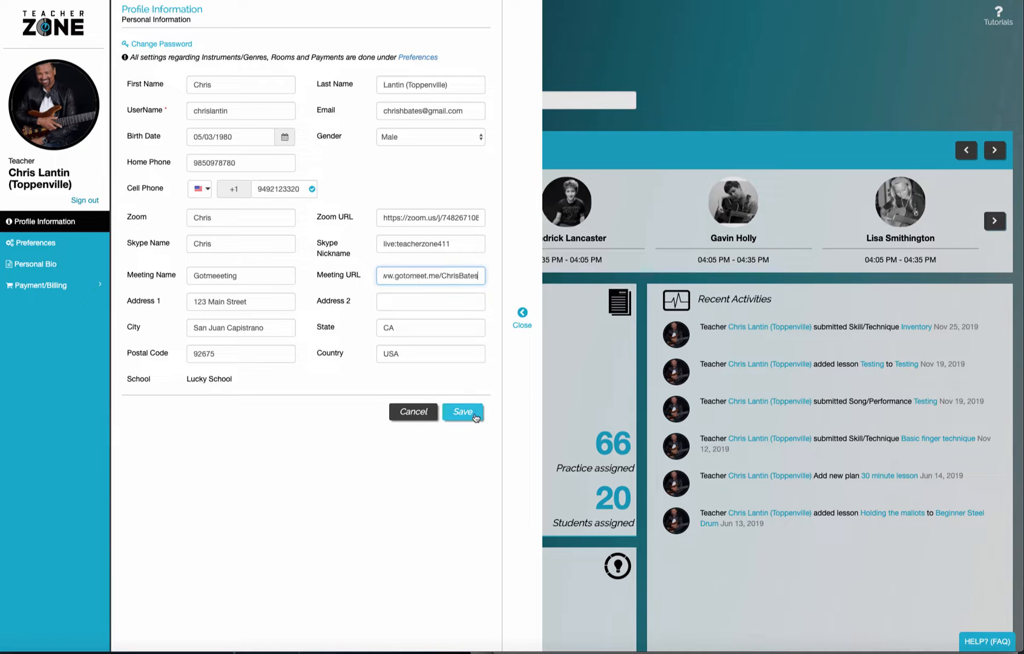
# - Save the updated profile details and close the profile panel
pyautogui.click(461, 412)
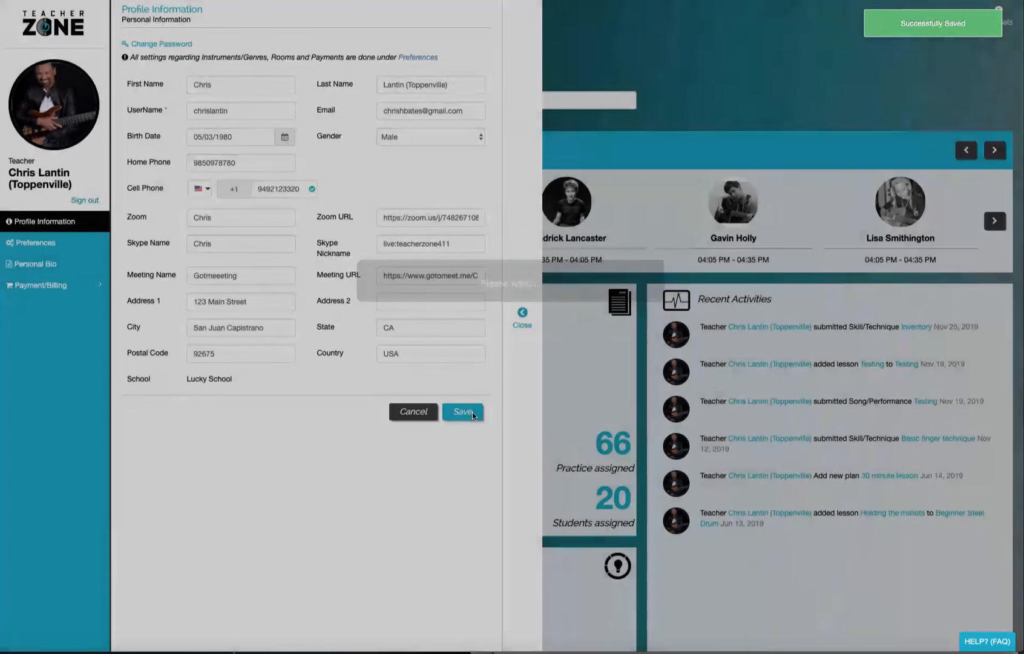
pyautogui.click(463, 412)
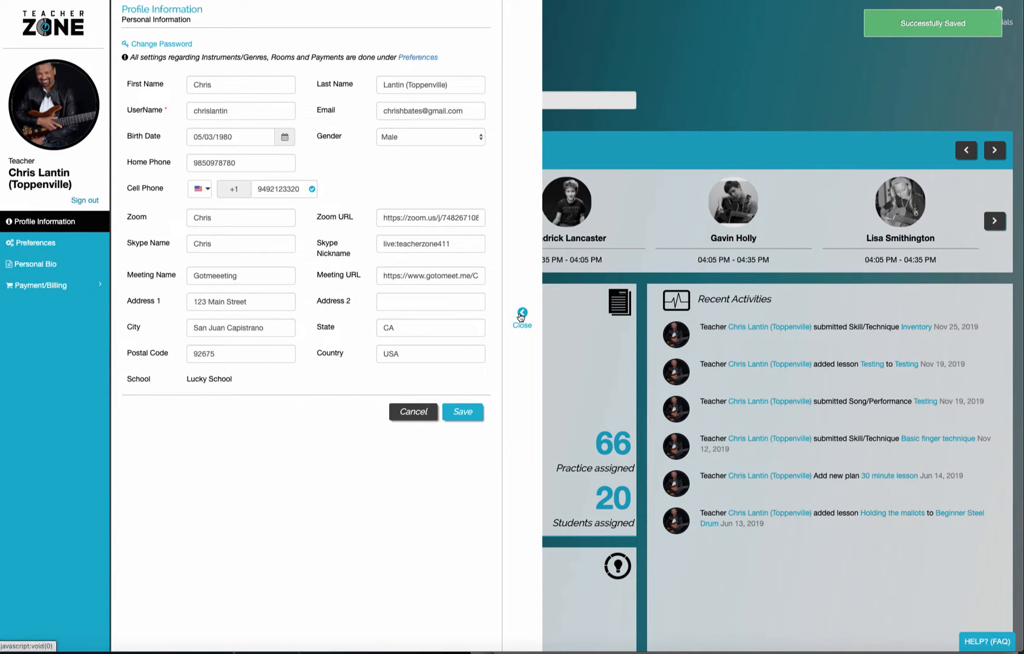
# - Expand Members and show the Students list
pyautogui.click(522, 316)
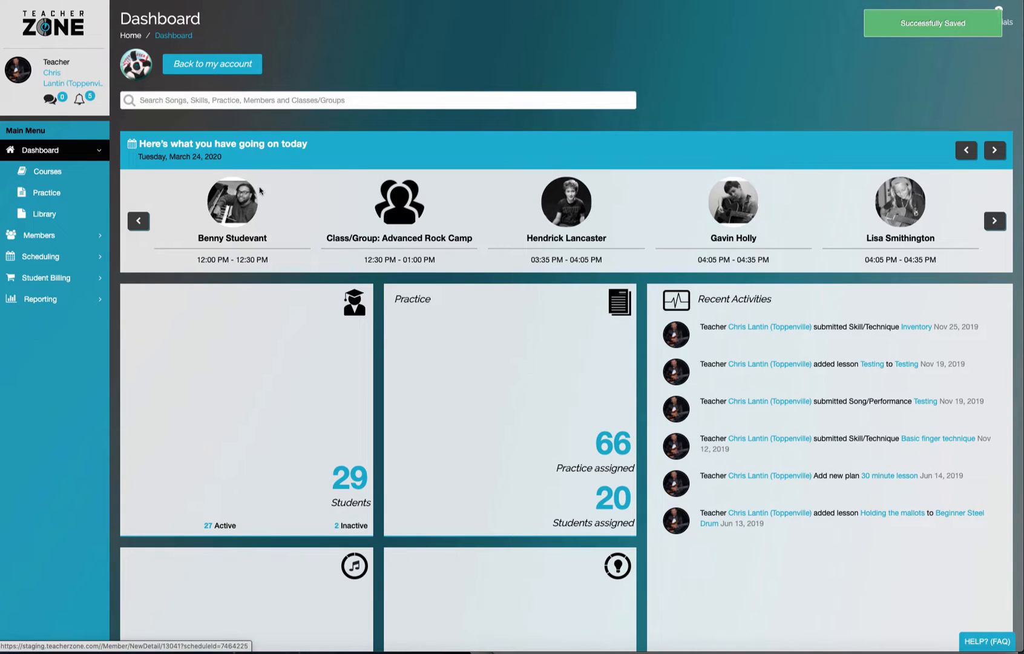
pyautogui.click(38, 170)
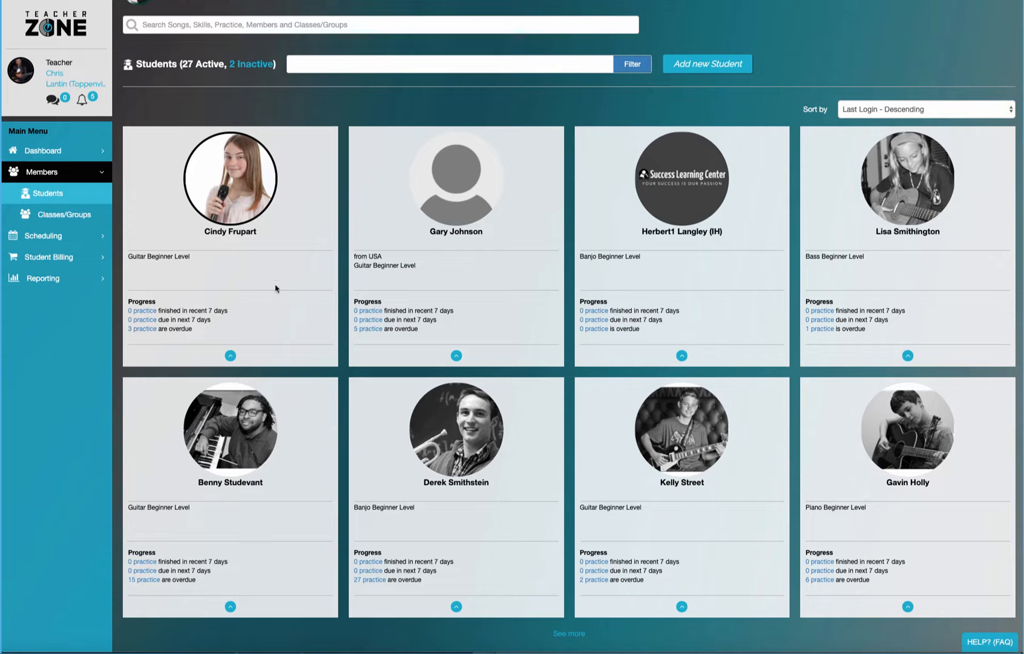
pyautogui.moveTo(214, 225)
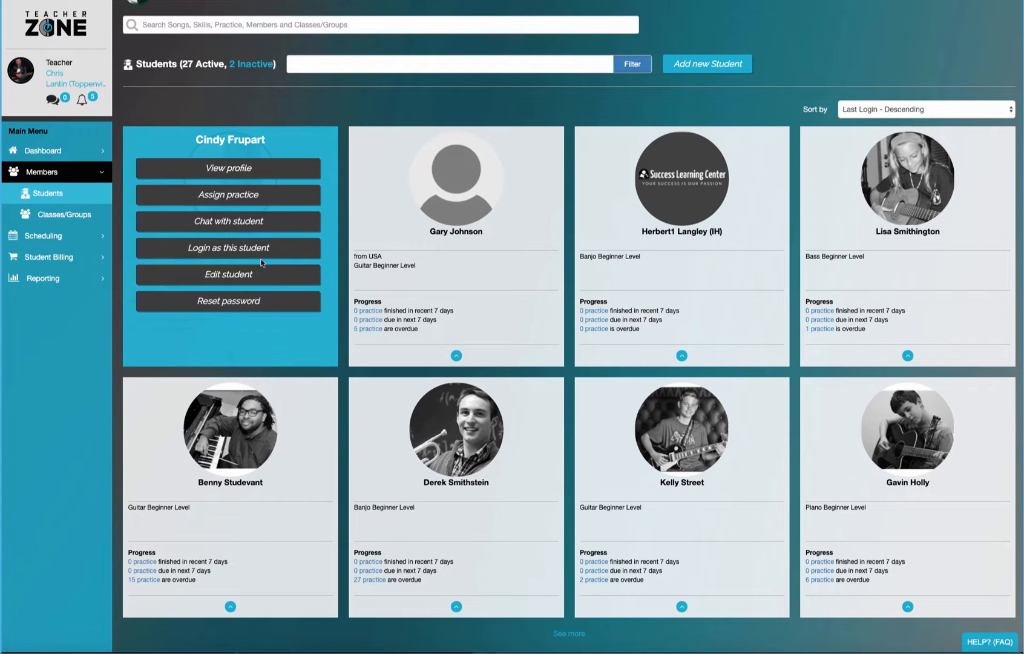
pyautogui.moveTo(228, 221)
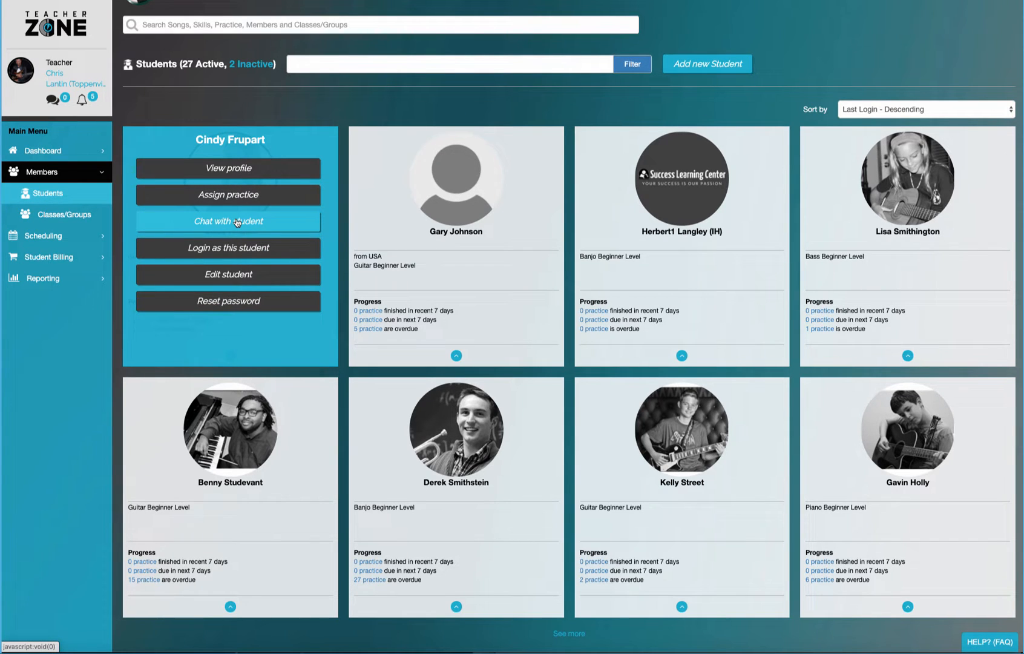
# - Start a chat with the first student and pick Zoom from the More Calls options
pyautogui.click(228, 220)
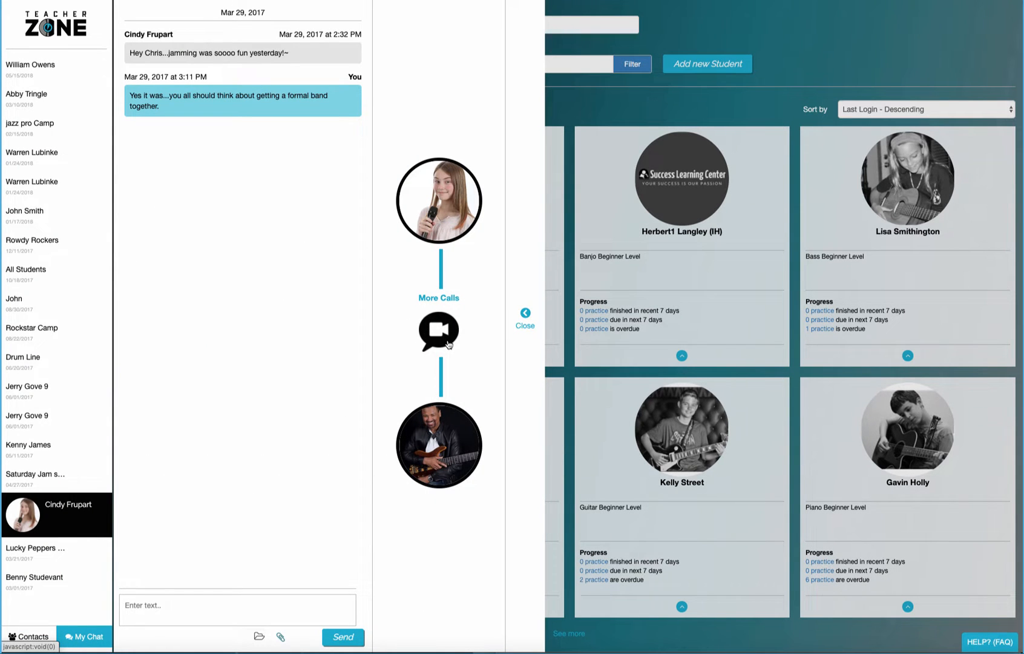
pyautogui.moveTo(439, 305)
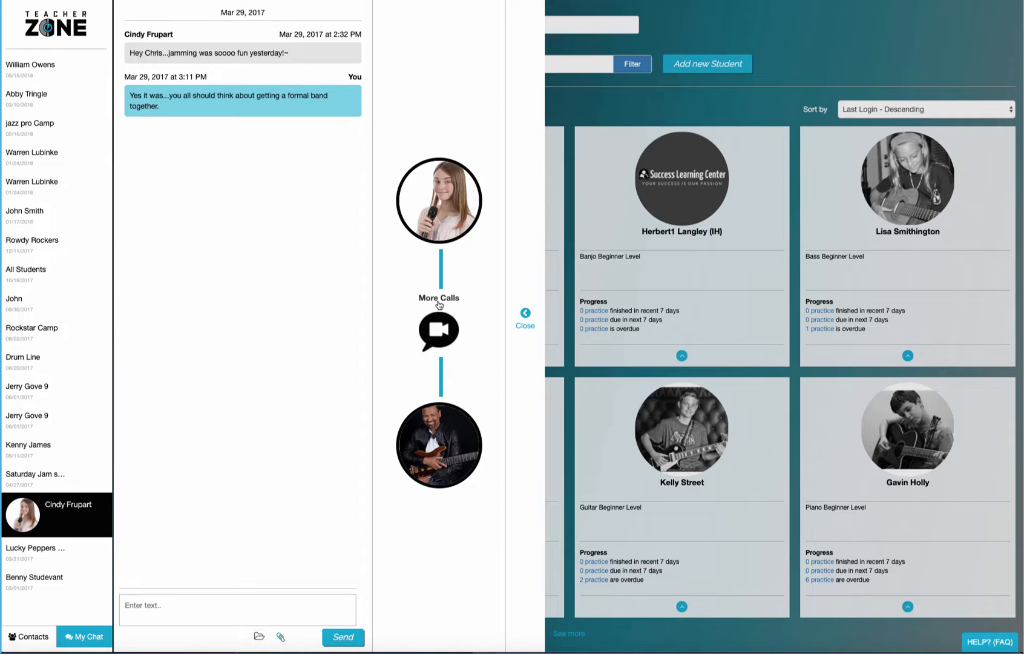
pyautogui.click(438, 332)
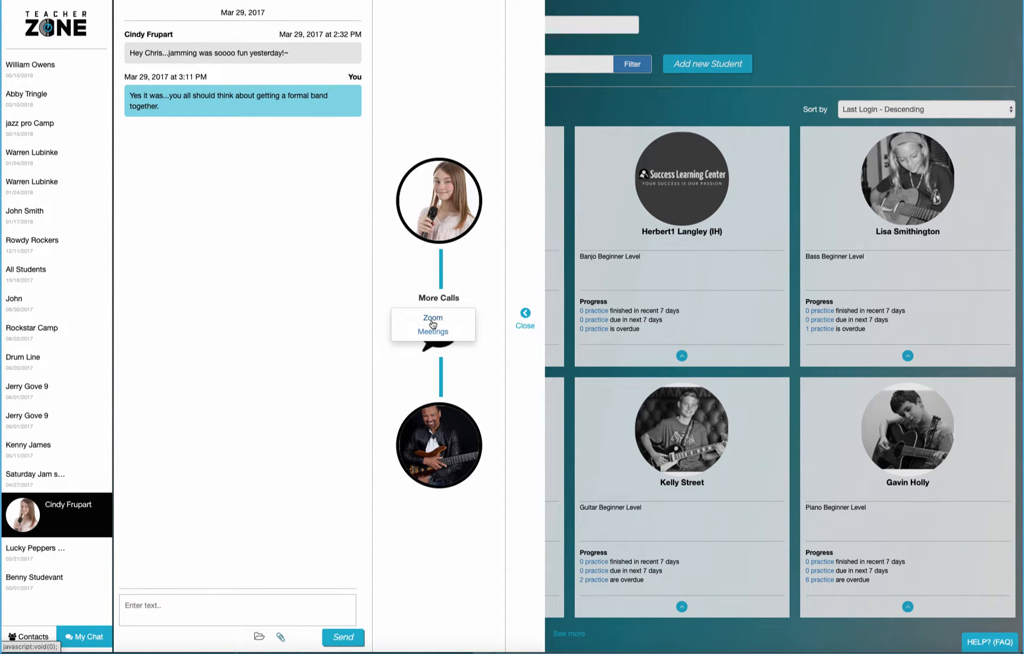
pyautogui.click(433, 324)
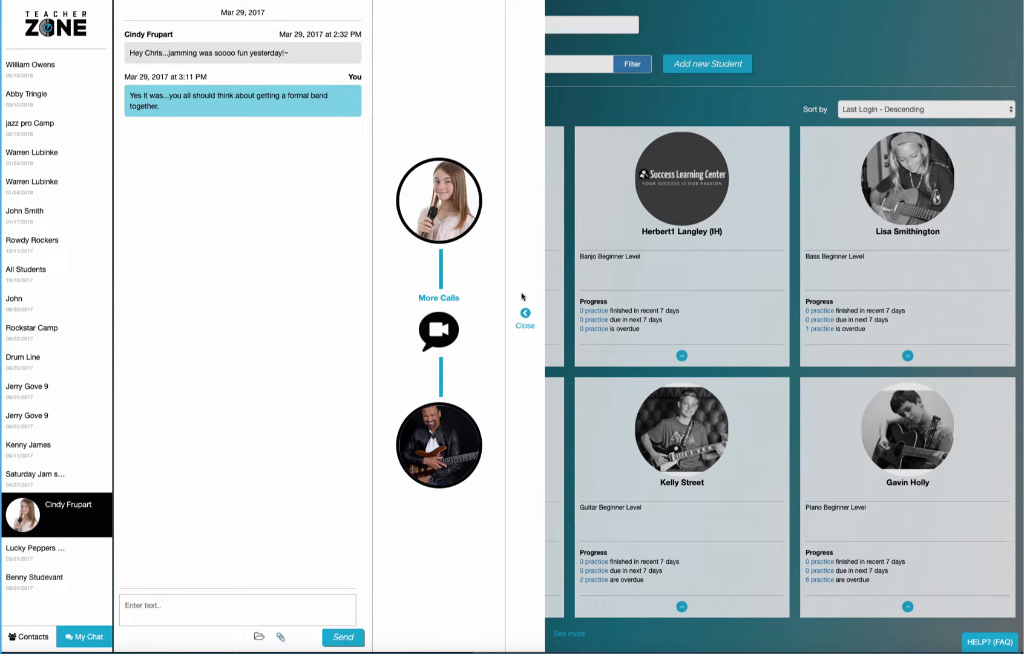
pyautogui.moveTo(445, 299)
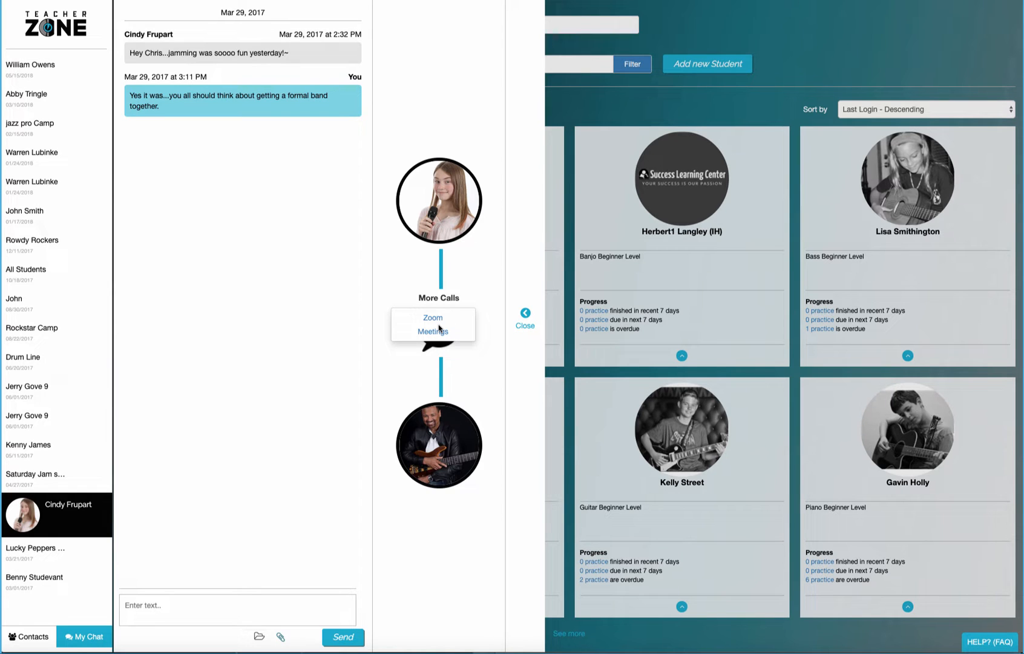
pyautogui.moveTo(449, 329)
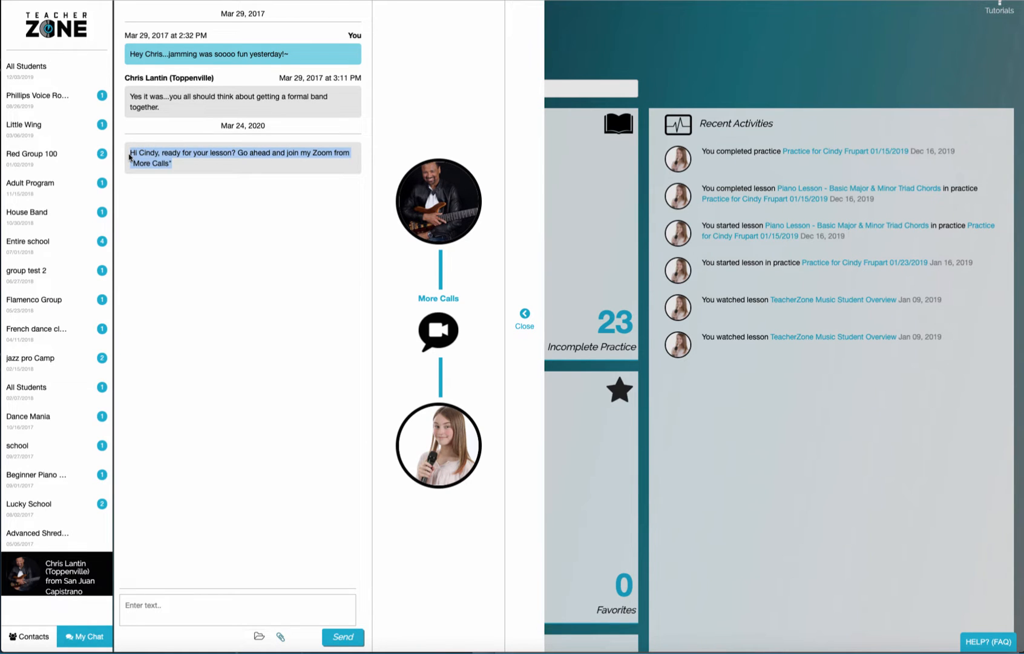
pyautogui.moveTo(453, 292)
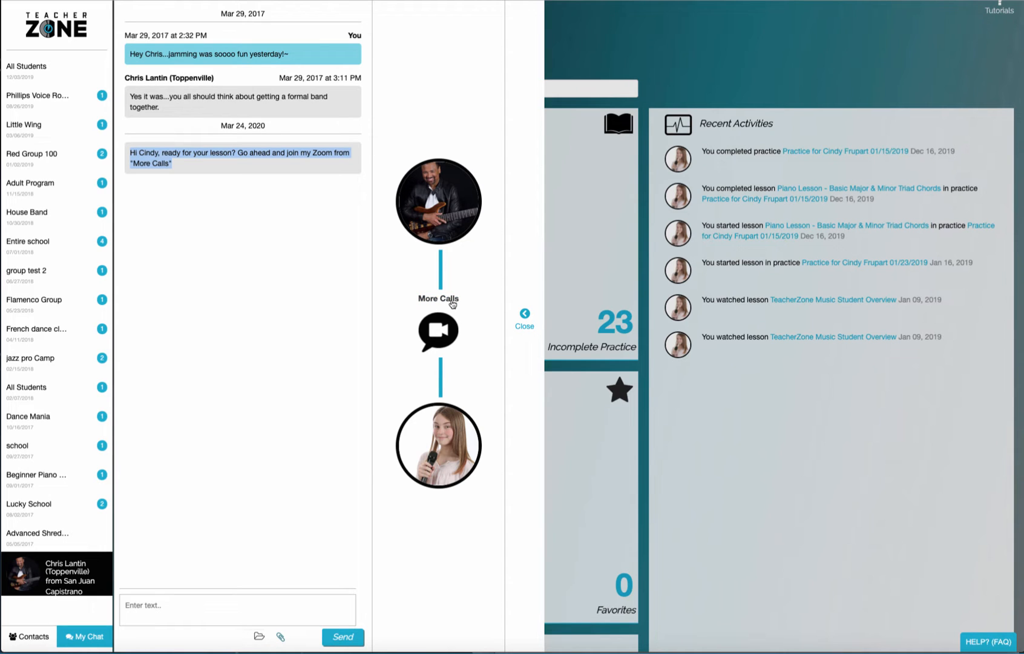
# - As the student, show the More Calls options and choose Zoom
pyautogui.click(438, 329)
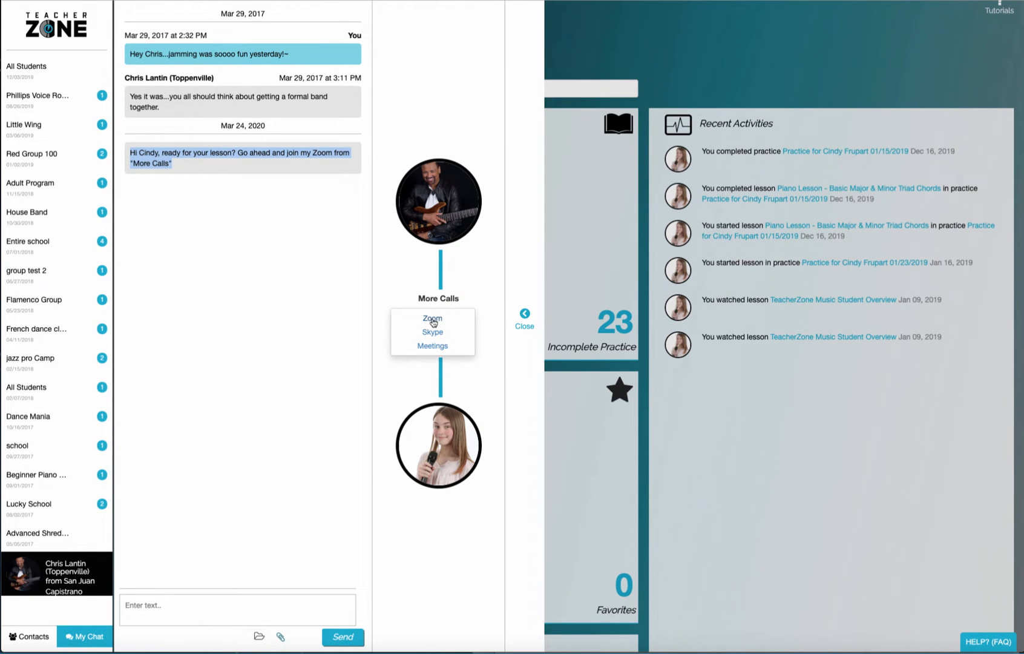
pyautogui.moveTo(433, 334)
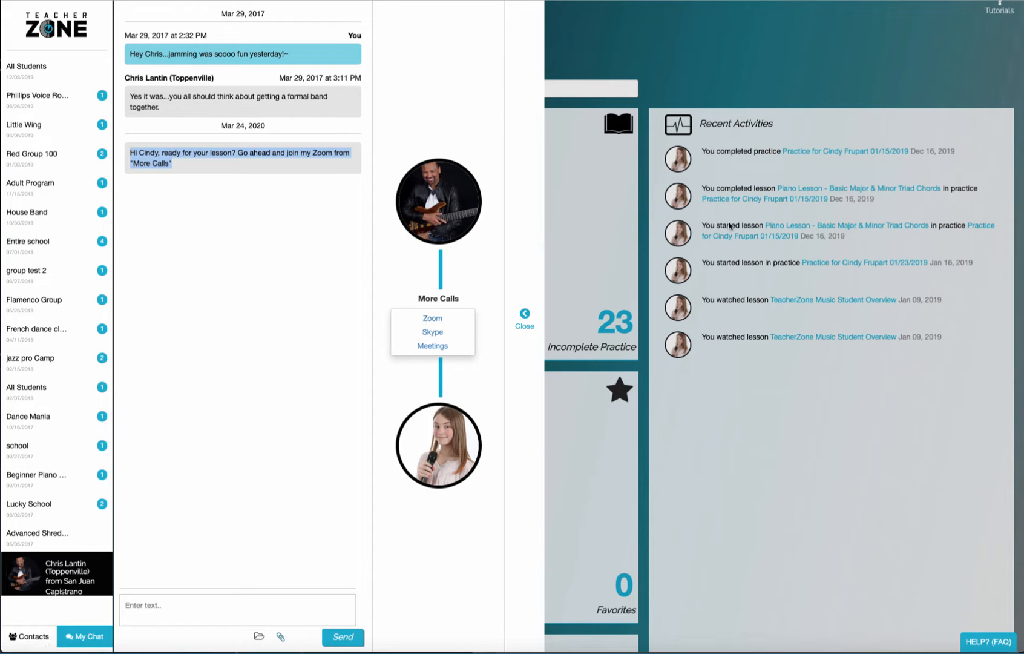
pyautogui.moveTo(725, 232)
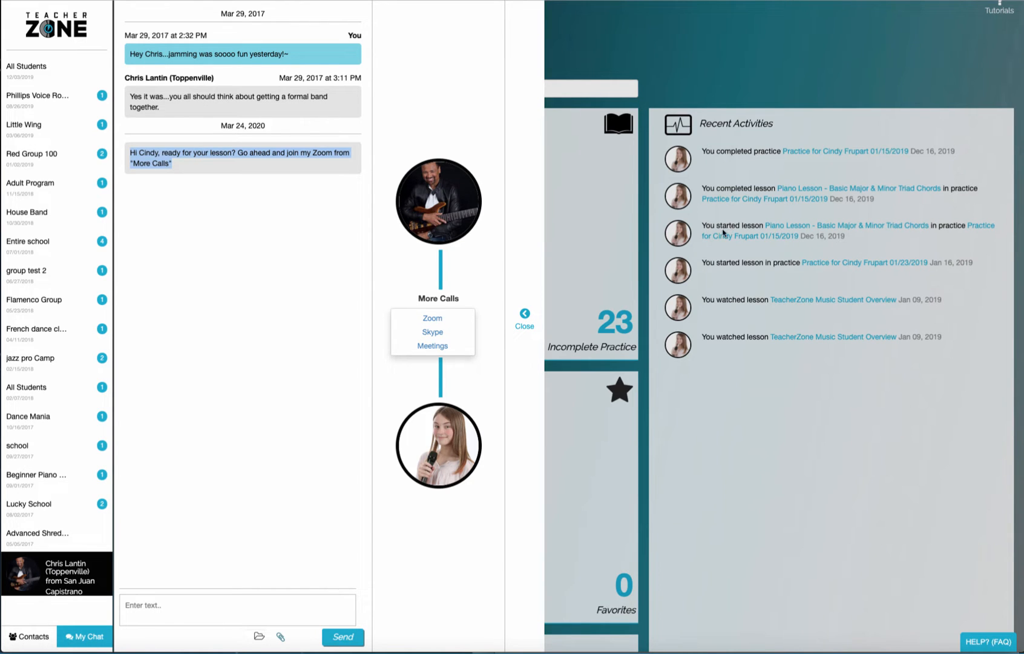
pyautogui.moveTo(219, 422)
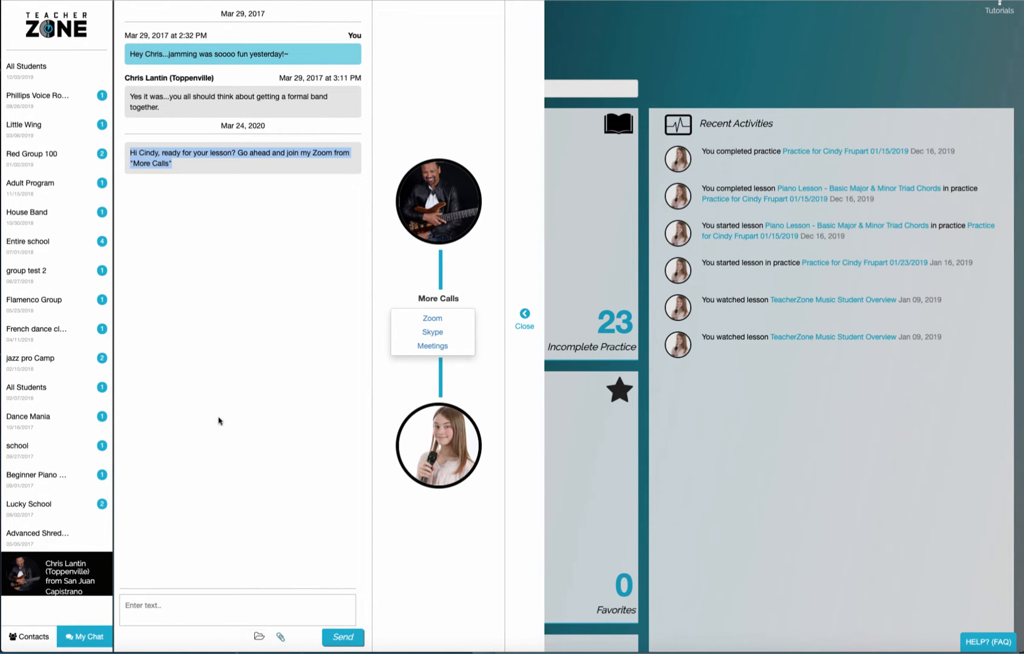
pyautogui.moveTo(233, 419)
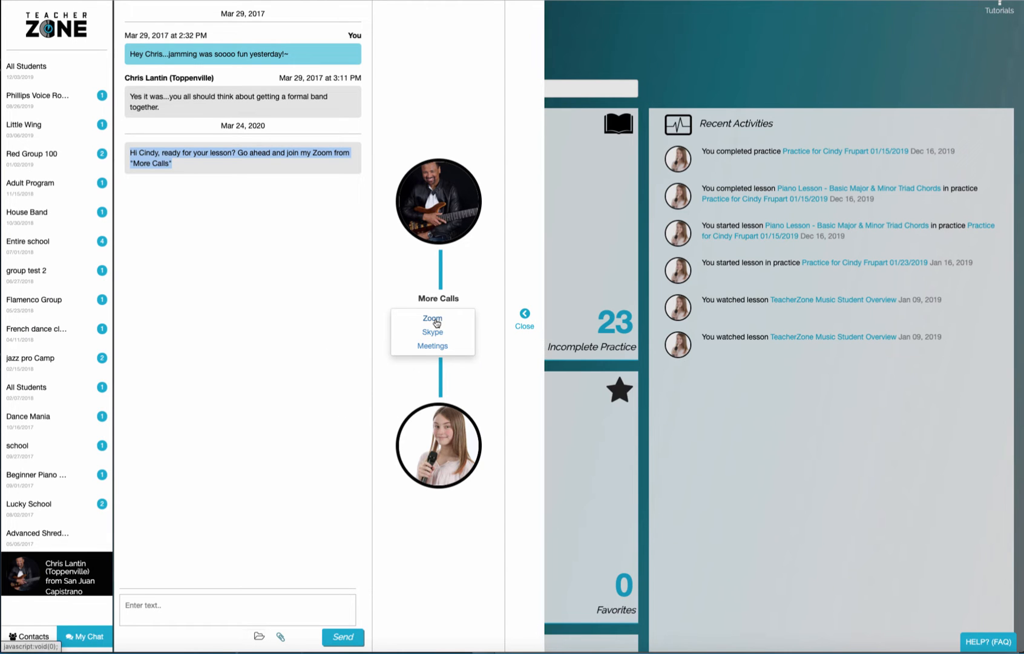
pyautogui.click(525, 319)
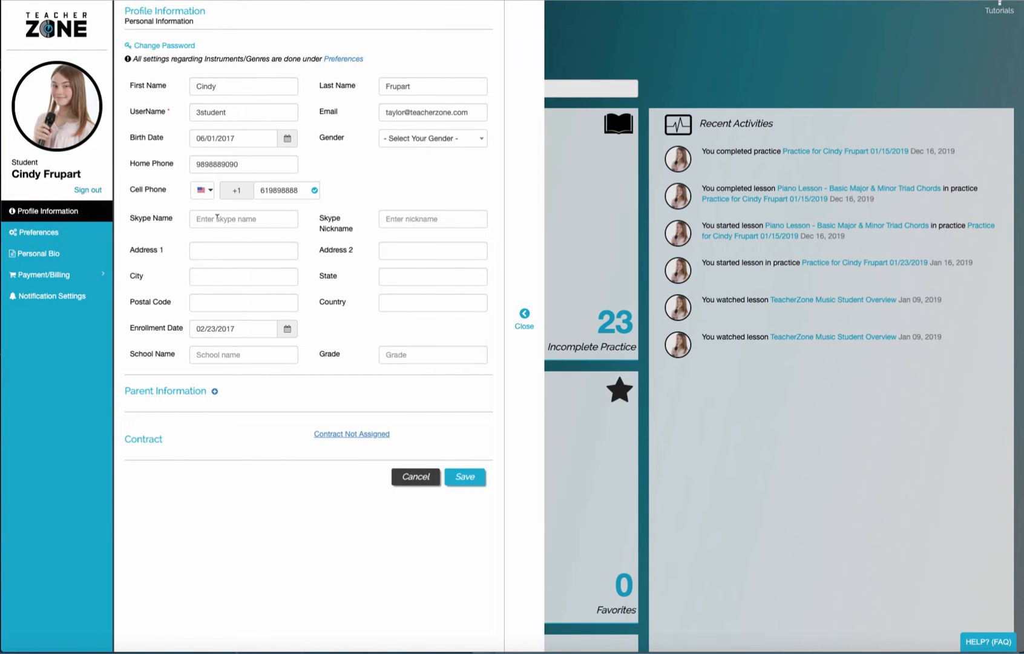
# - Focus the student's Skype Name and Skype Nickname fields in Profile Information
pyautogui.click(244, 219)
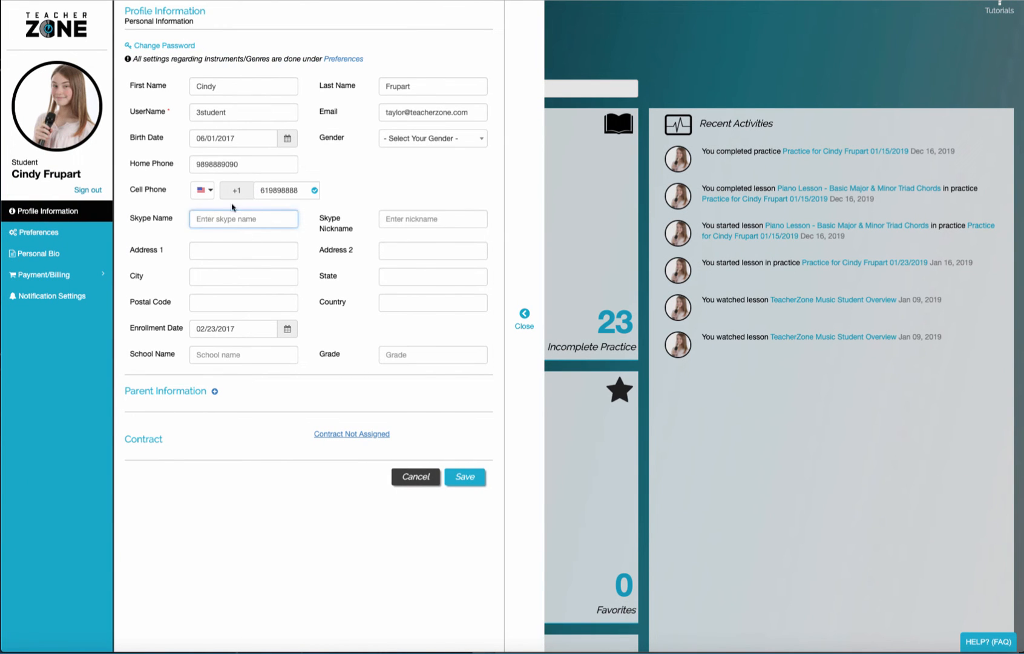
pyautogui.click(433, 217)
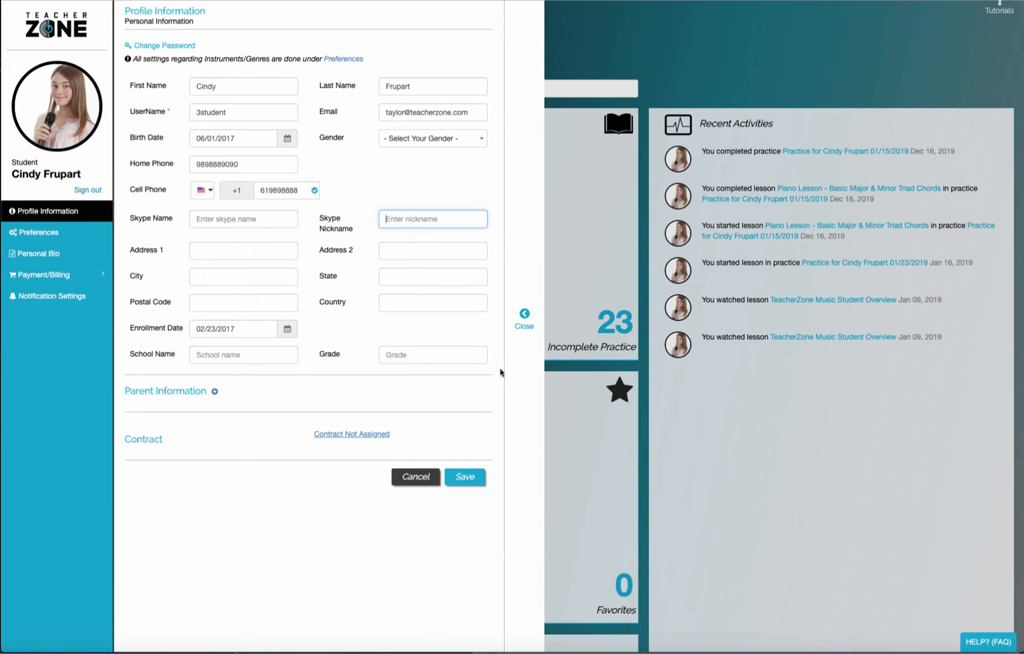
pyautogui.moveTo(503, 360)
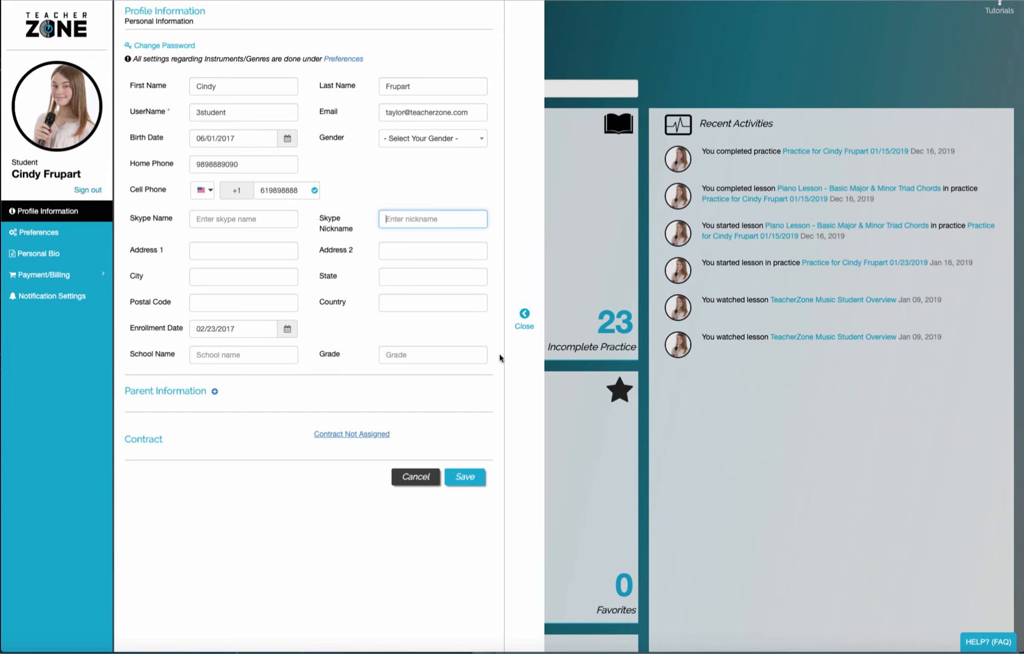
pyautogui.click(524, 317)
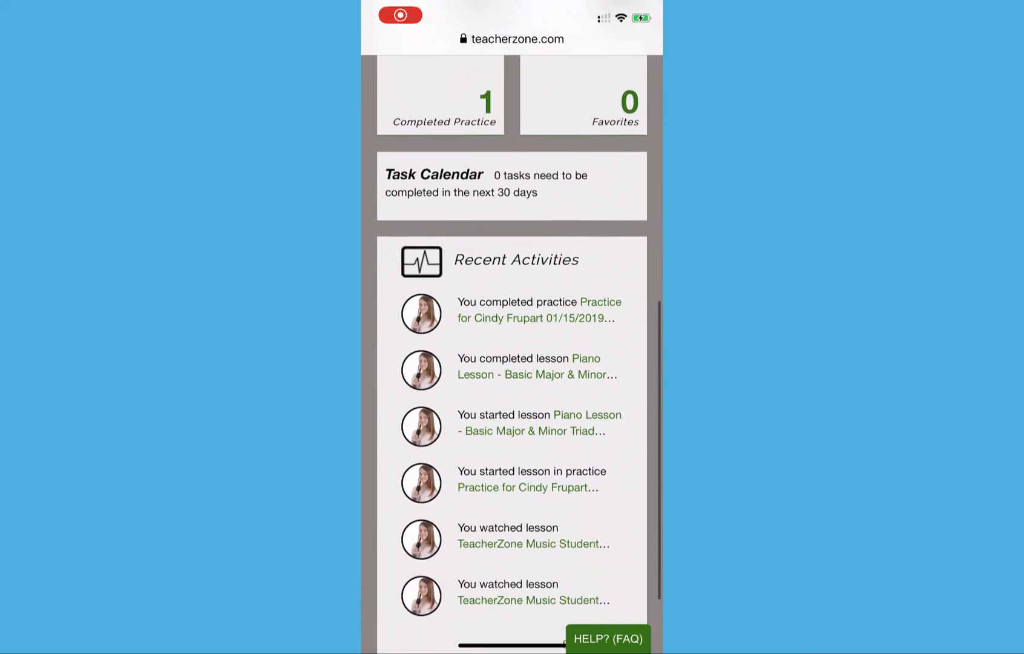
pyautogui.scroll(3)
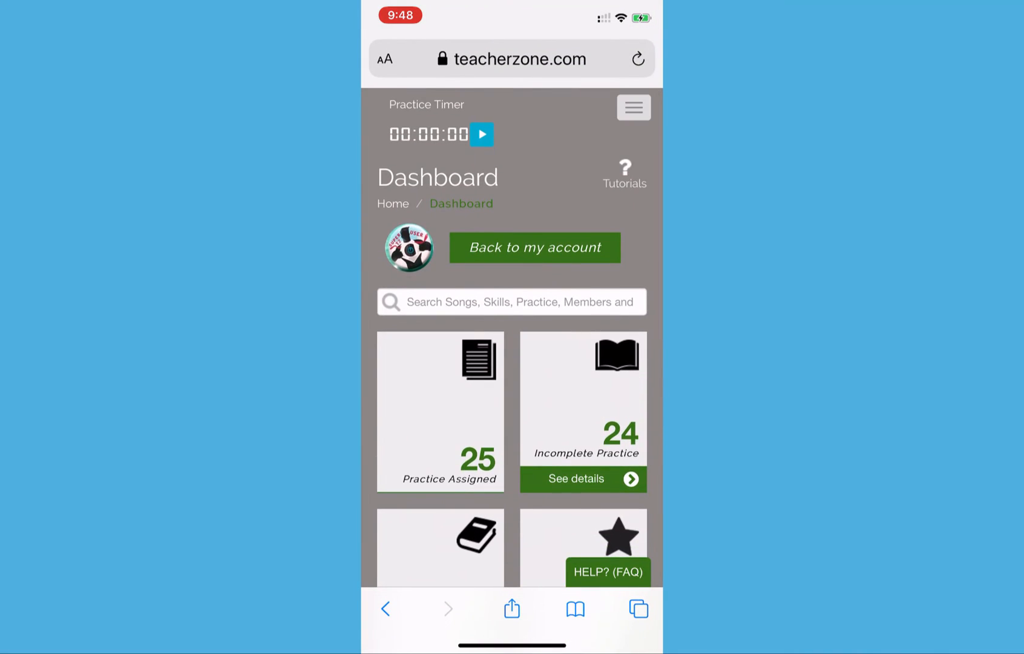
pyautogui.click(632, 107)
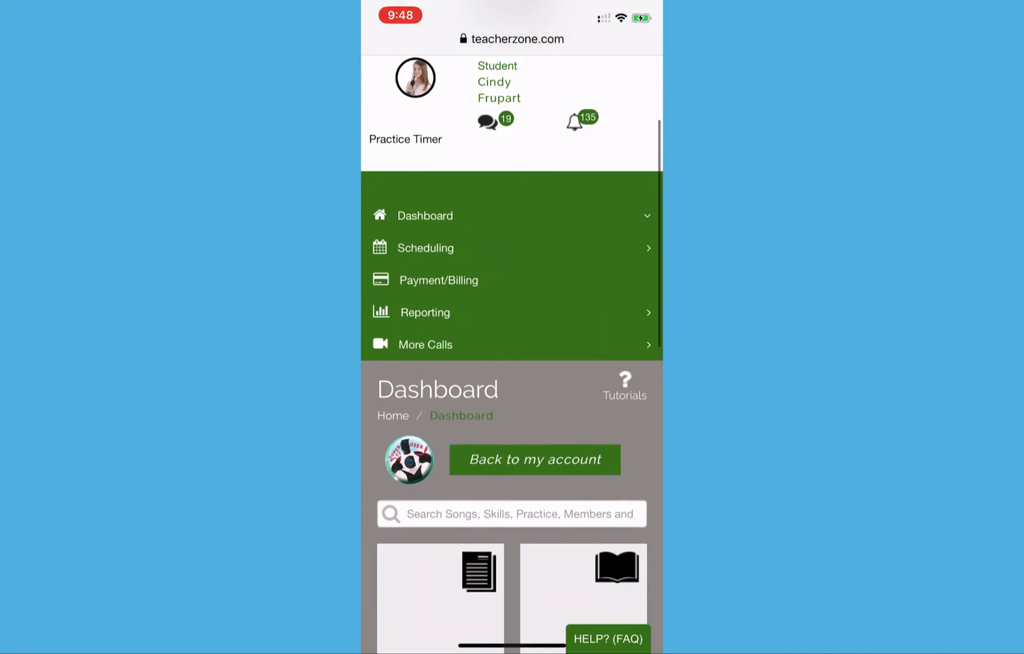
pyautogui.click(425, 344)
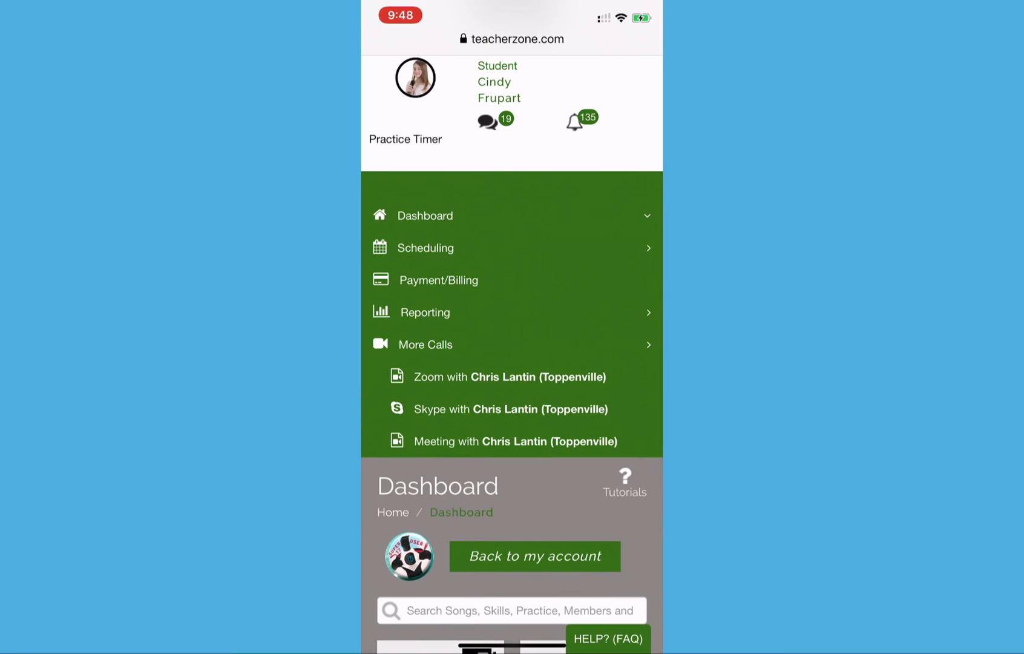
pyautogui.scroll(-3)
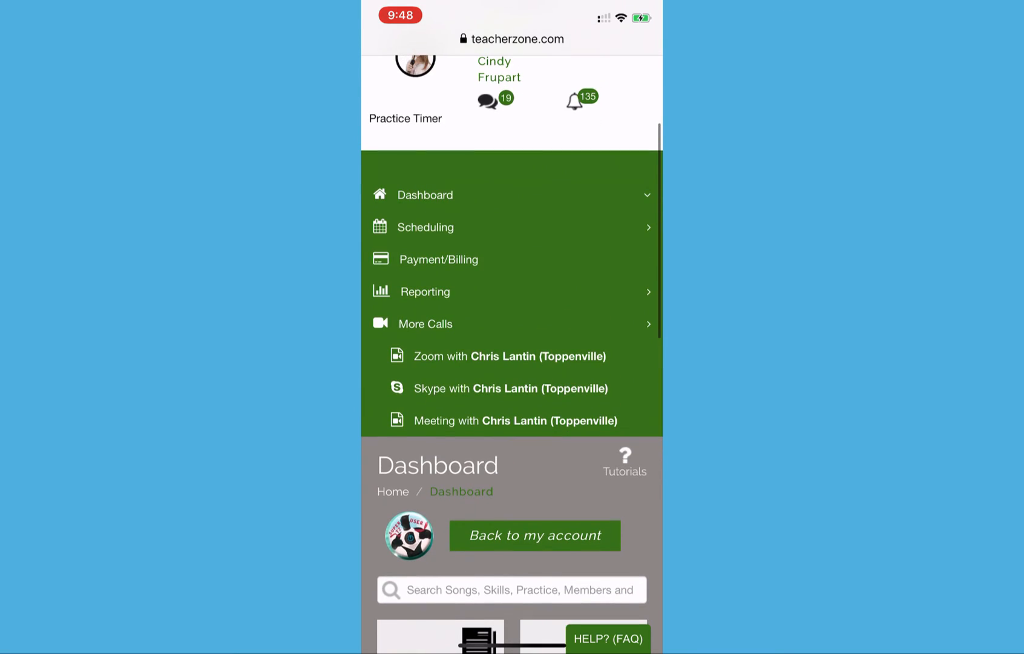